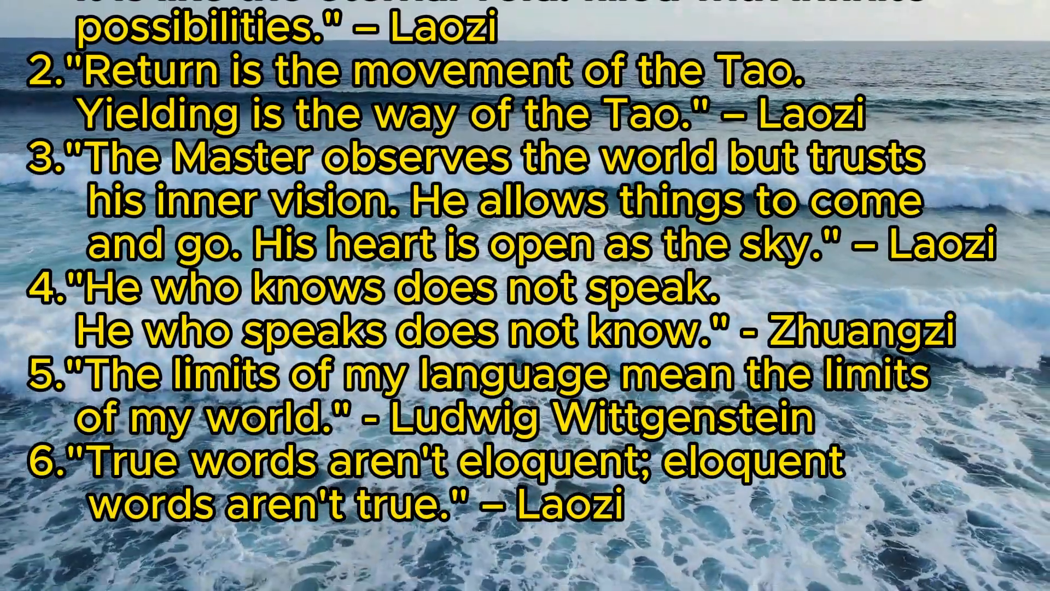
pyautogui.scroll(-3)
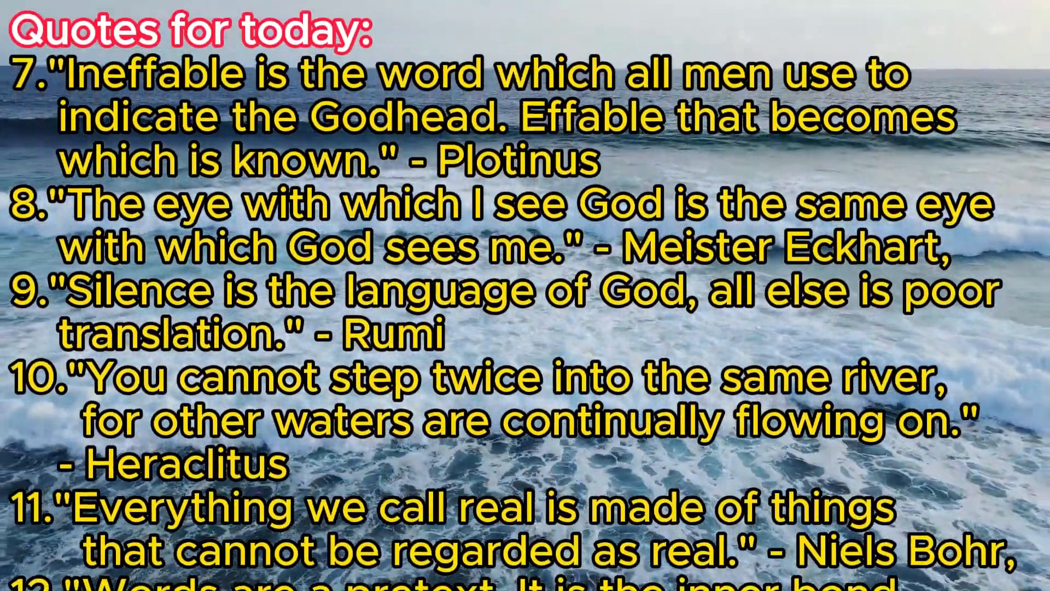